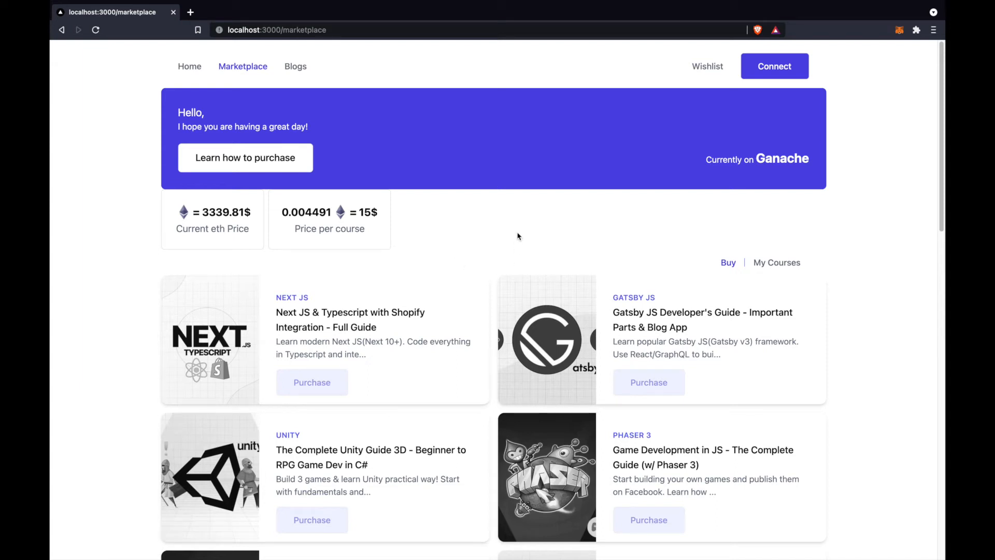
mouse_move(417, 187)
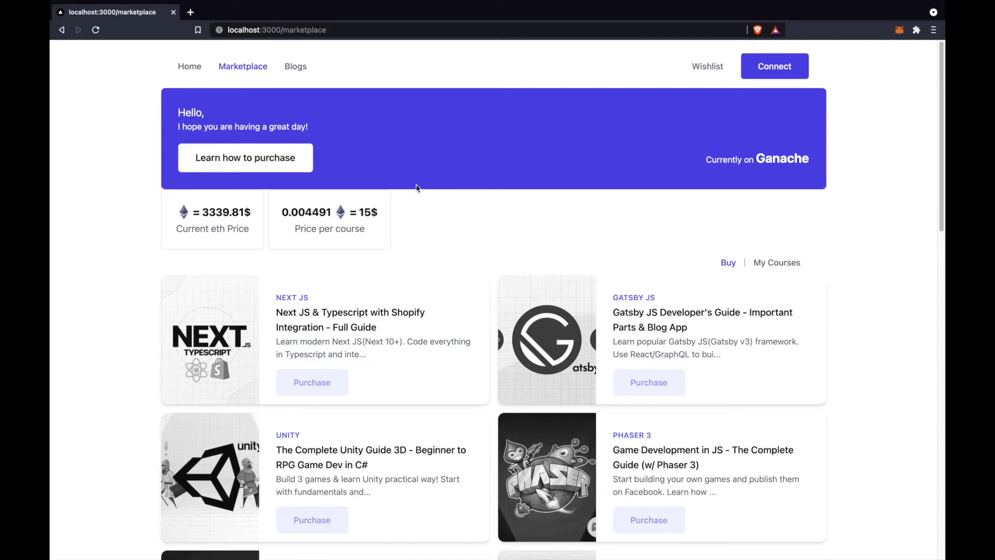
mouse_move(447, 166)
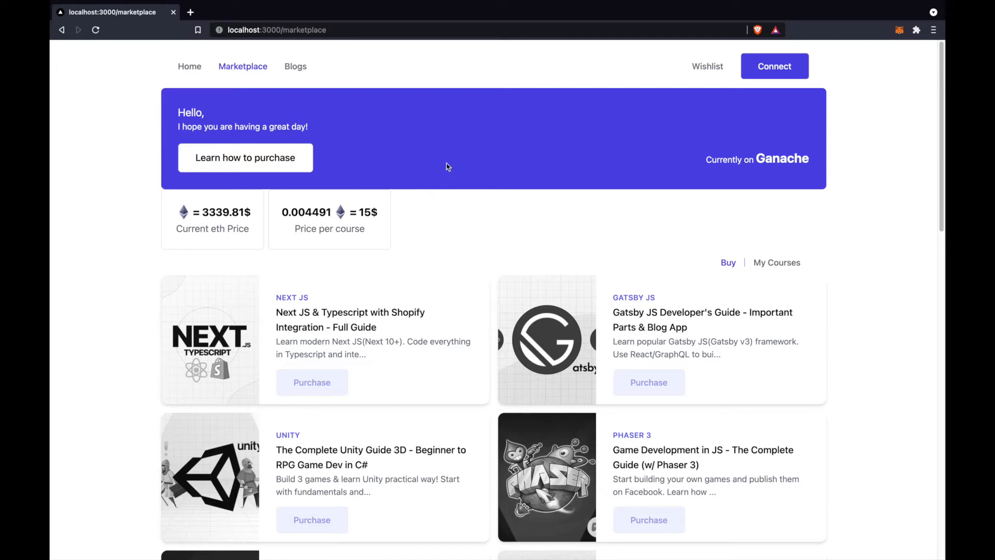
mouse_move(418, 197)
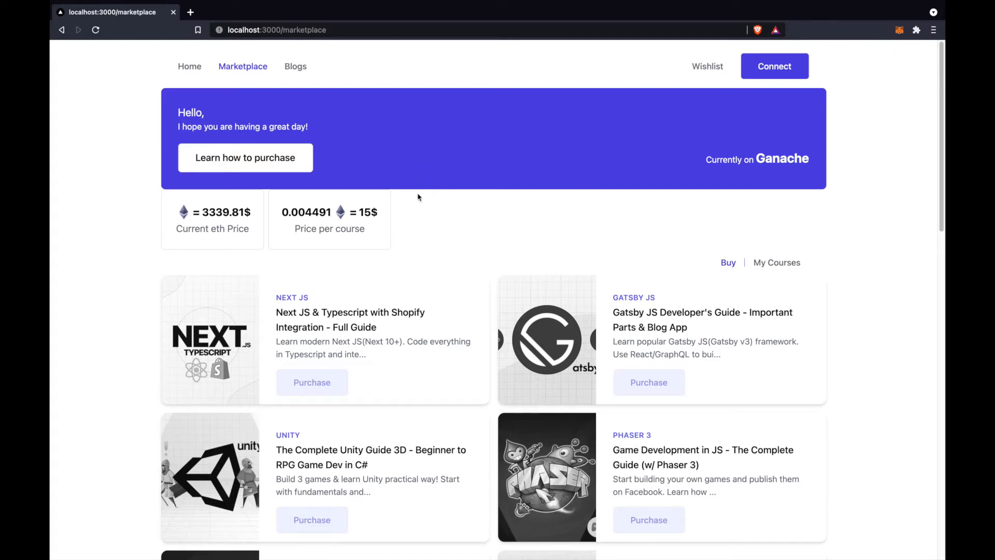
mouse_move(489, 220)
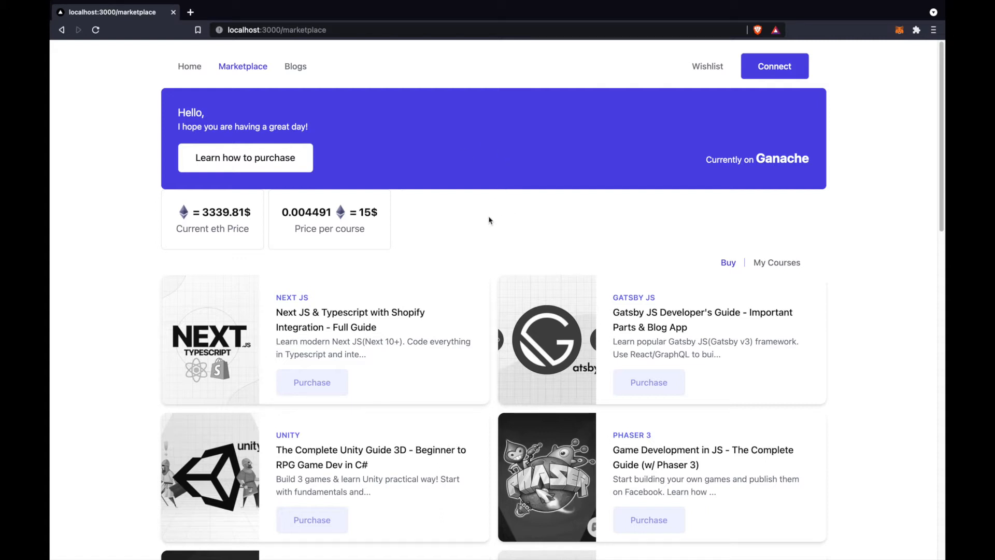
mouse_move(494, 255)
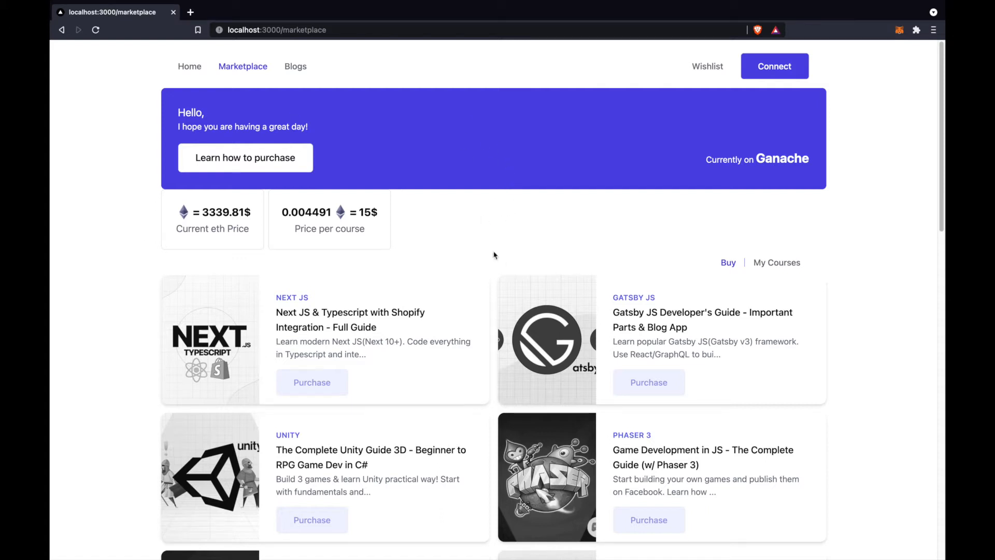
mouse_move(878, 45)
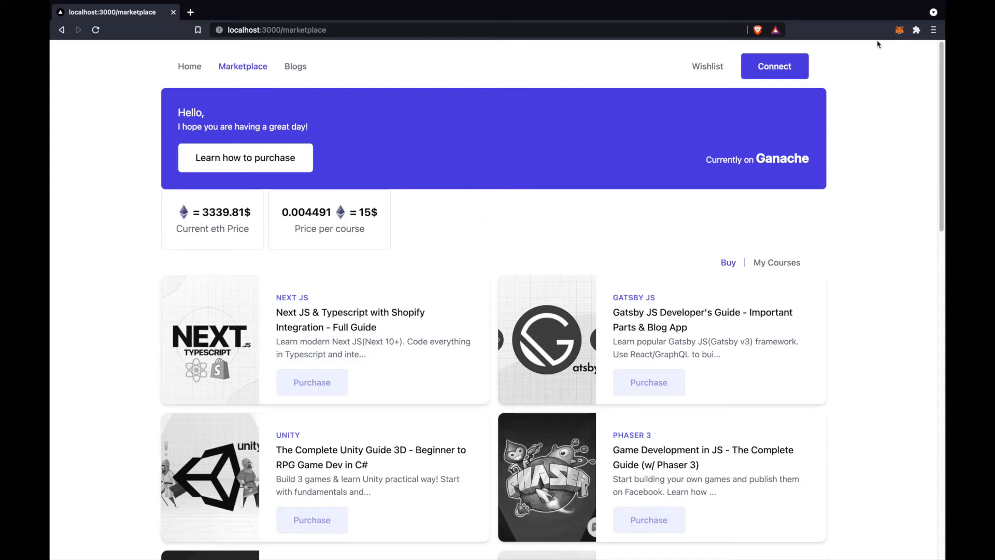
Unlock MetaMask with the wallet password to connect the admin account to the marketplace.
click(899, 30)
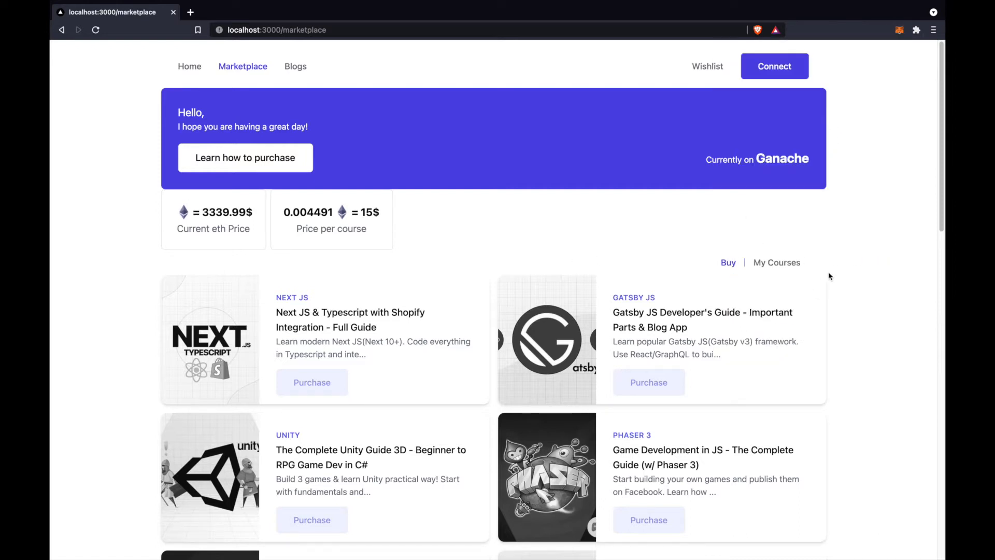
click(900, 30)
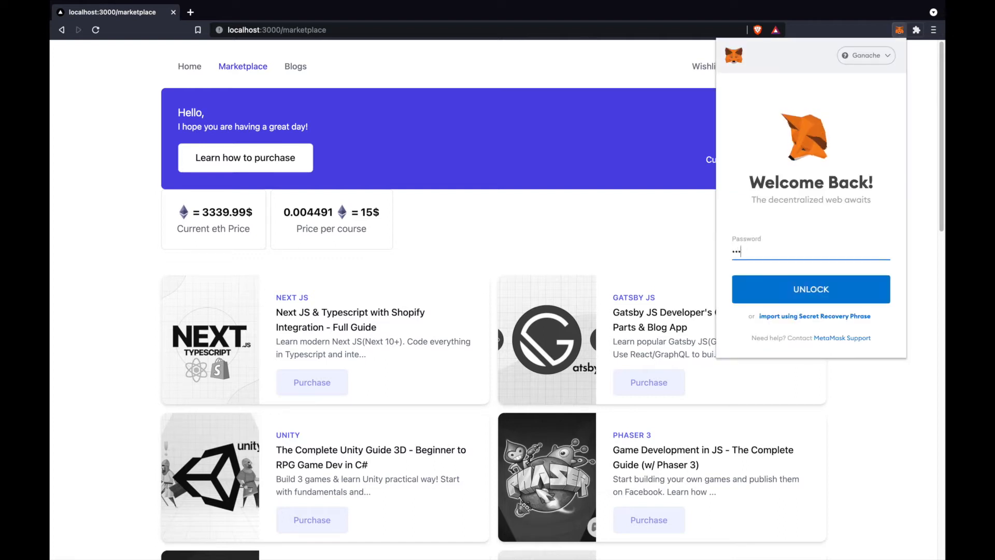
text(password)
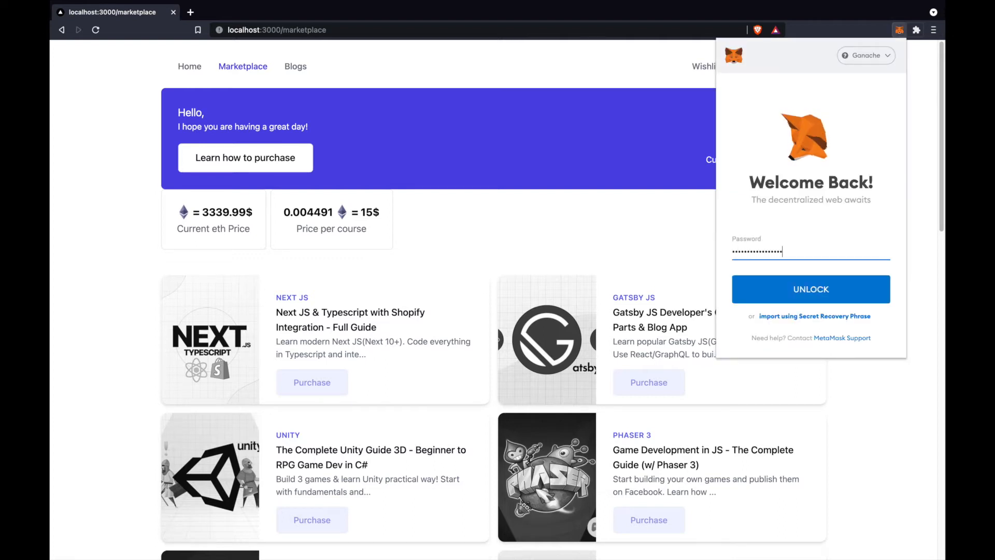
click(810, 288)
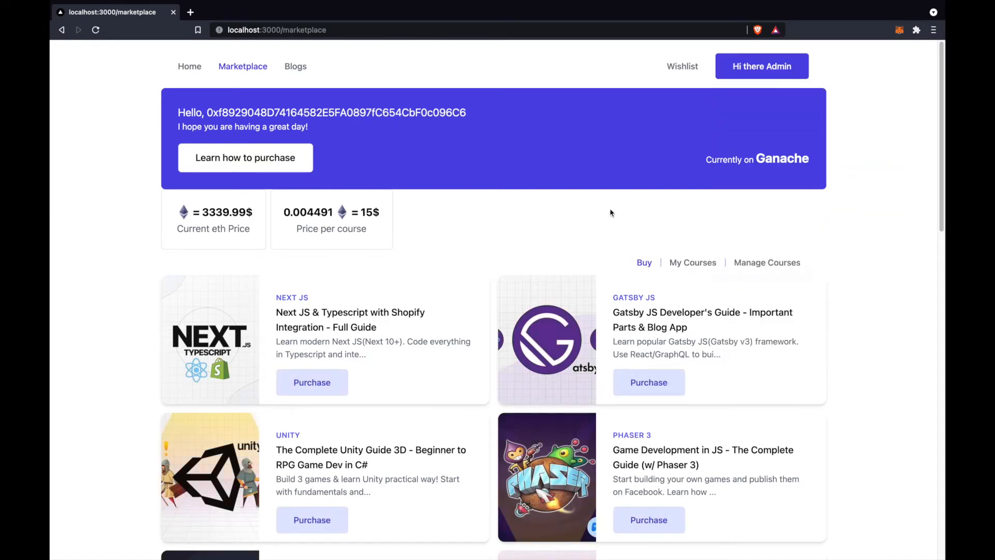
mouse_move(767, 262)
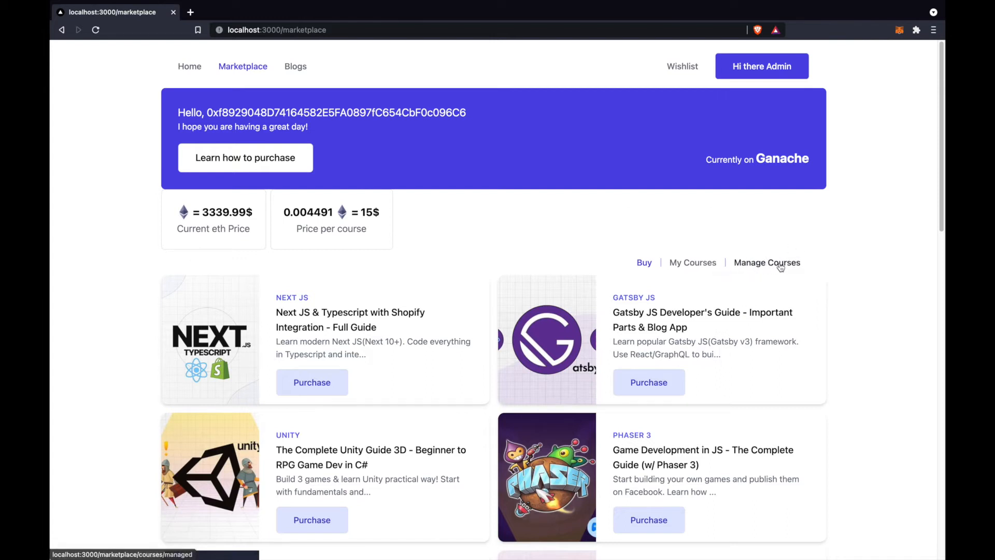
click(767, 262)
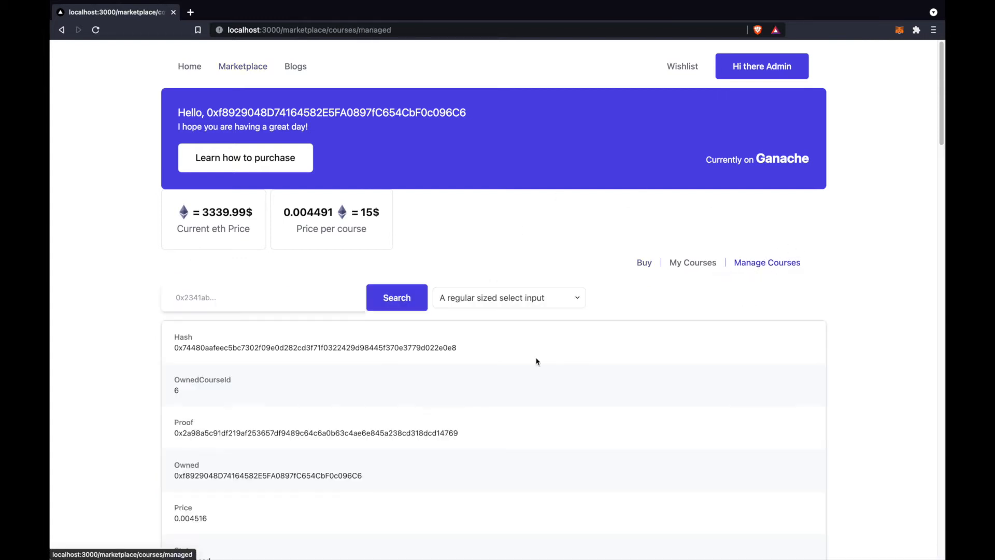
scroll(down, 3)
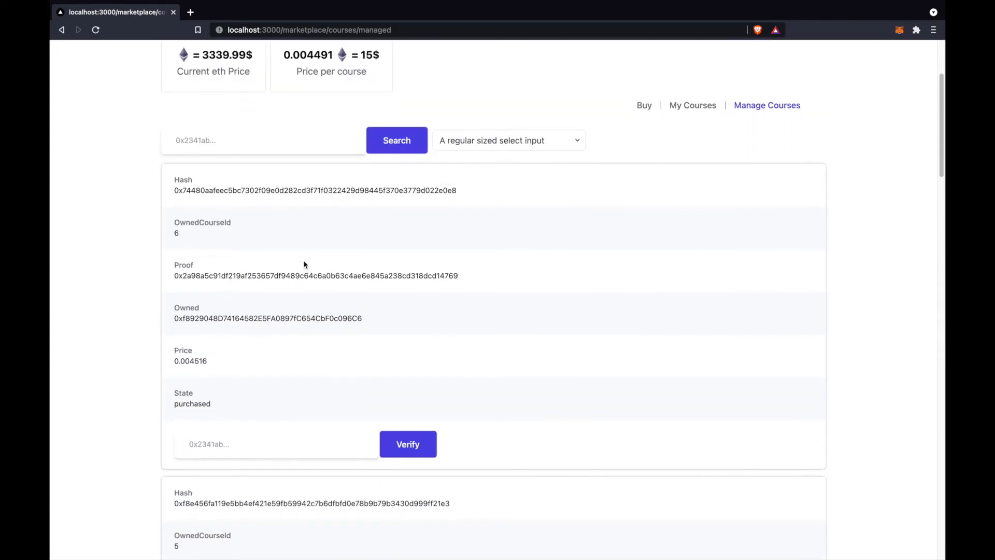
scroll(down, 3)
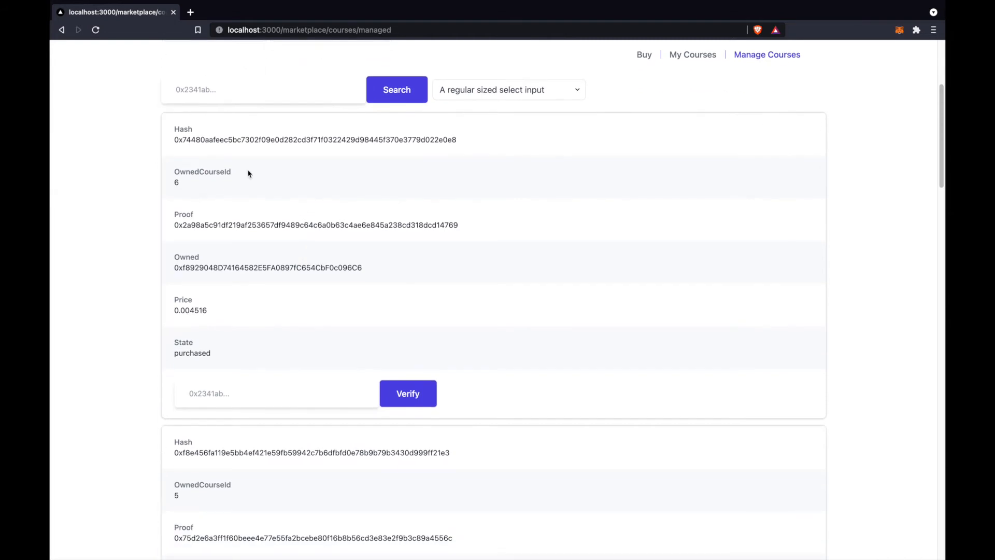
mouse_move(373, 267)
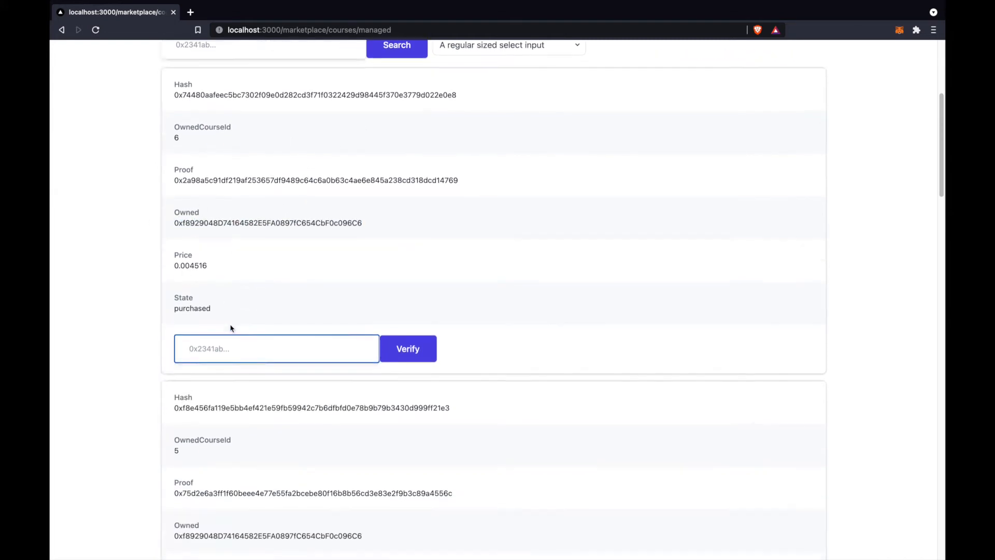
text(test@gmail.com)
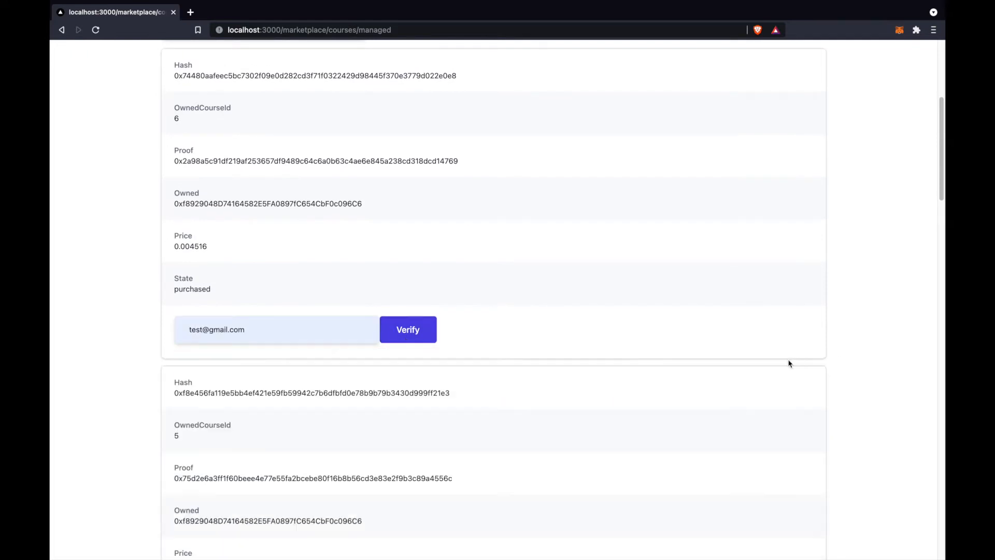
text(fill)
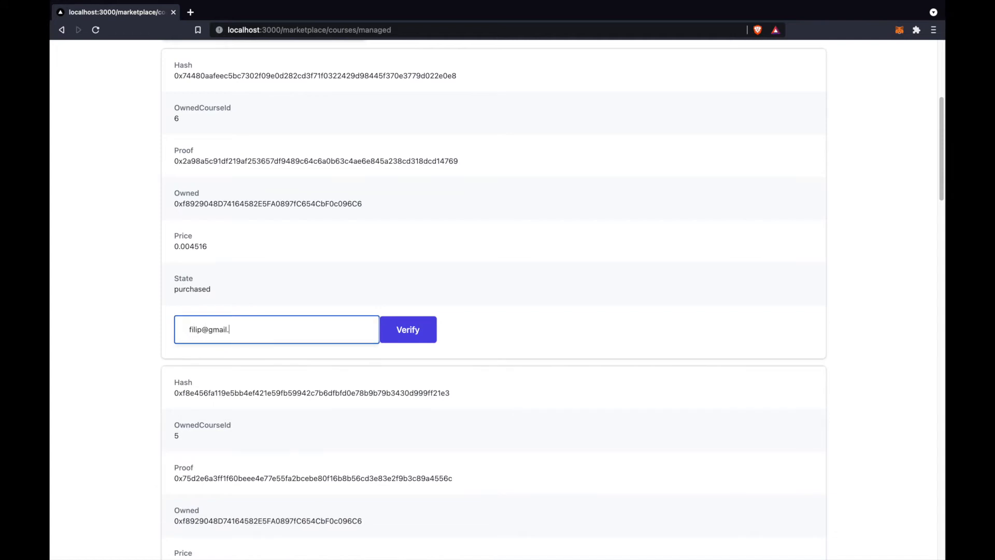
click(407, 329)
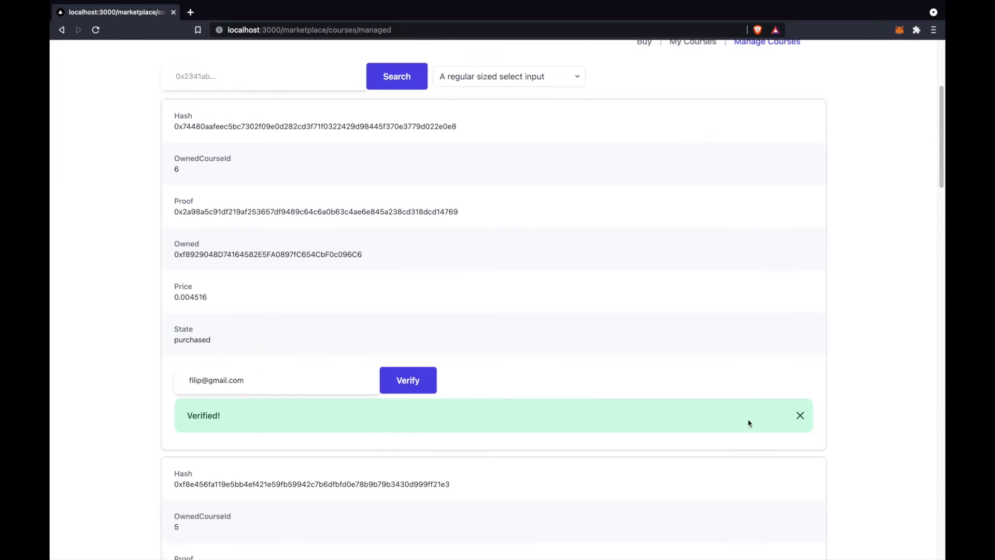
click(800, 416)
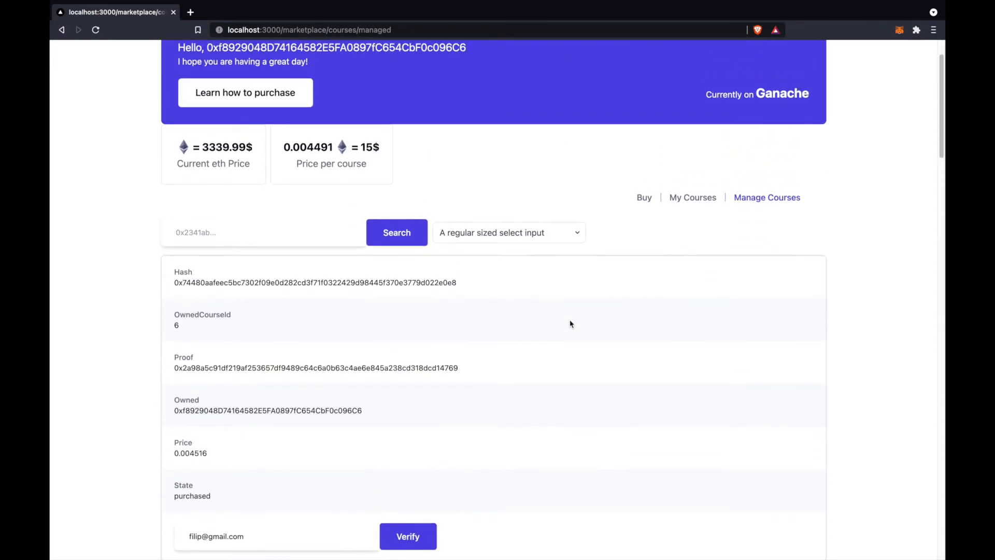
mouse_move(685, 213)
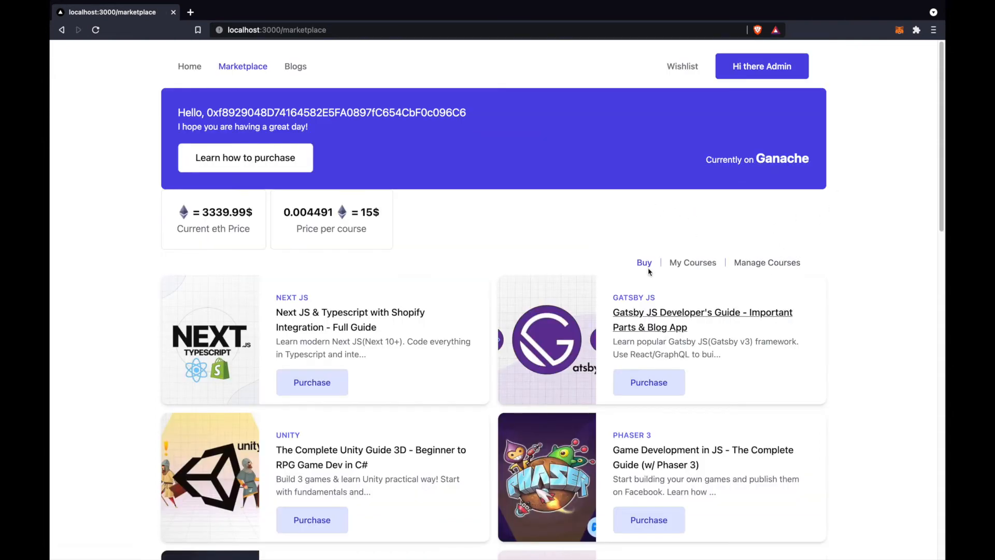
As a non-admin account, try localhost:3000/marketplace/courses/manage and confirm it redirects to the marketplace.
click(899, 31)
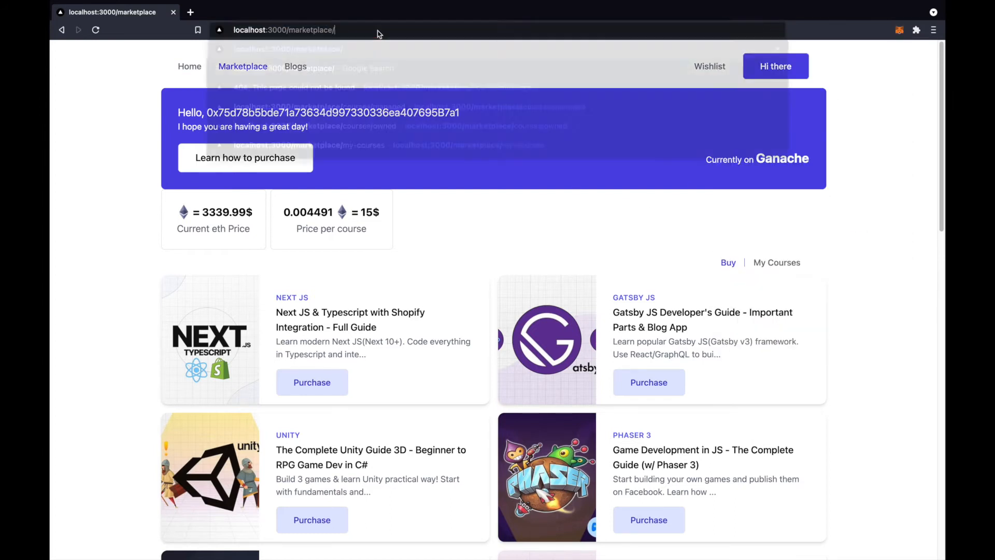
text(courses/manage)
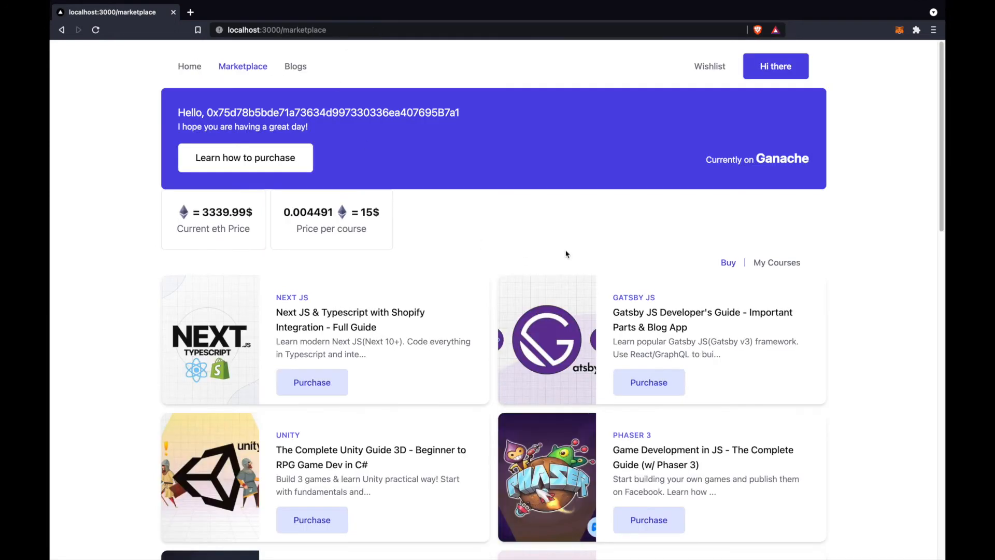
mouse_move(466, 216)
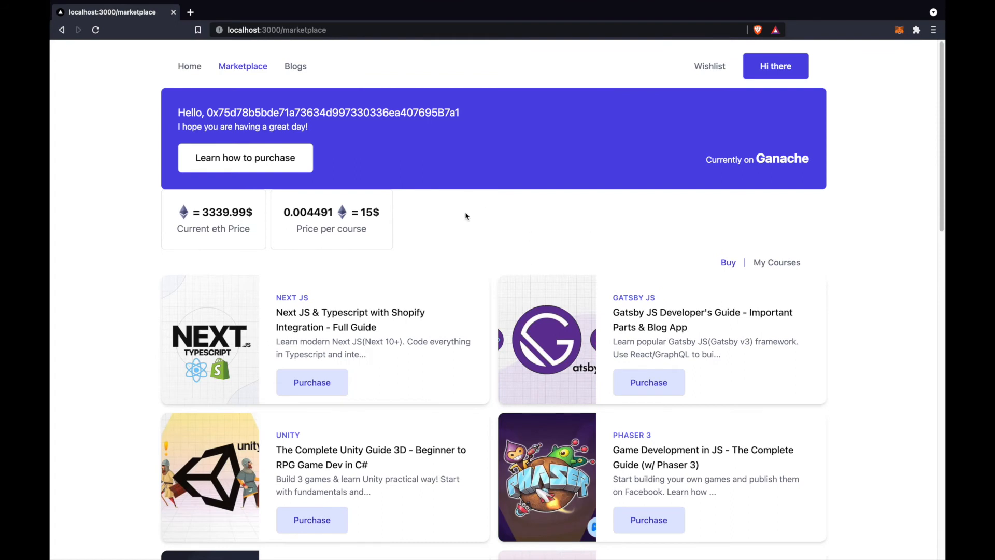
mouse_move(489, 238)
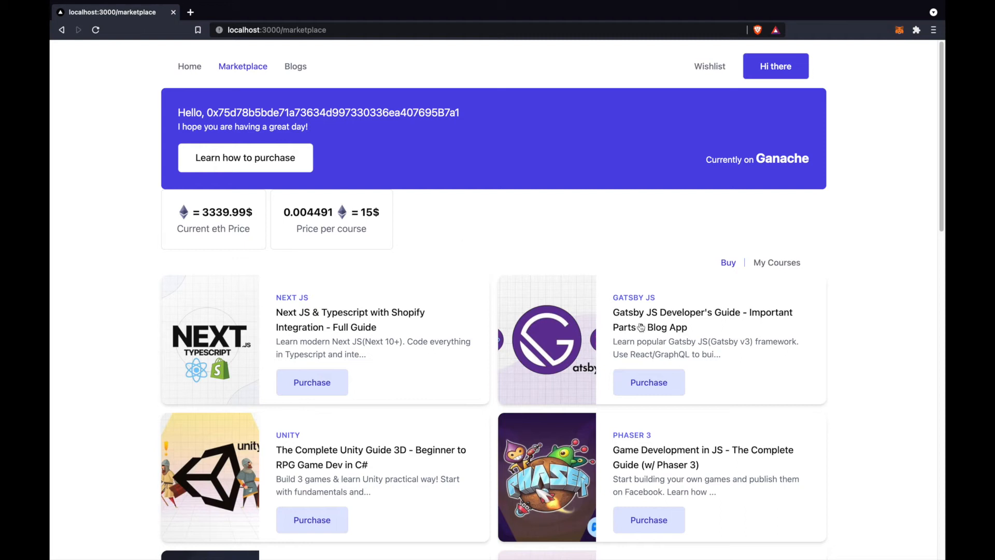
mouse_move(467, 244)
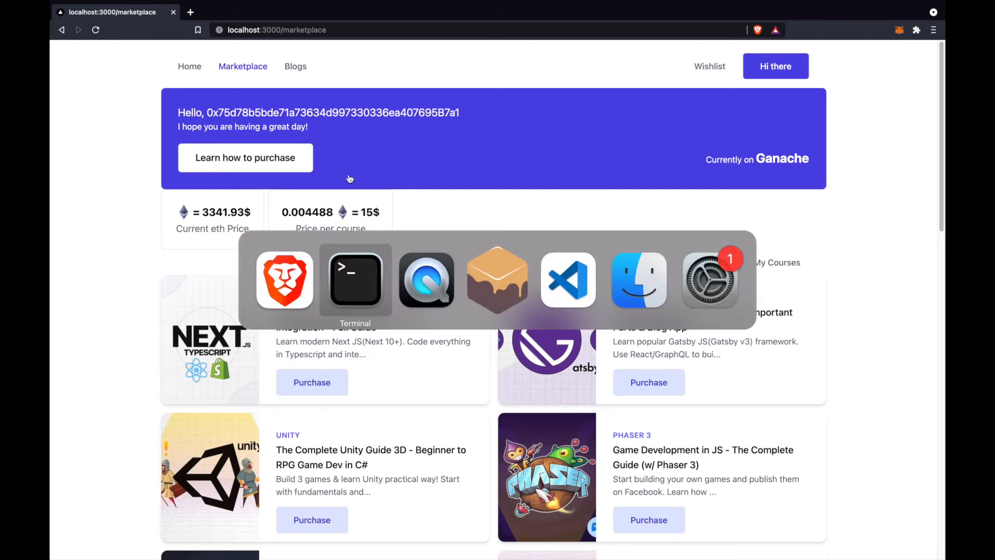
mouse_move(568, 280)
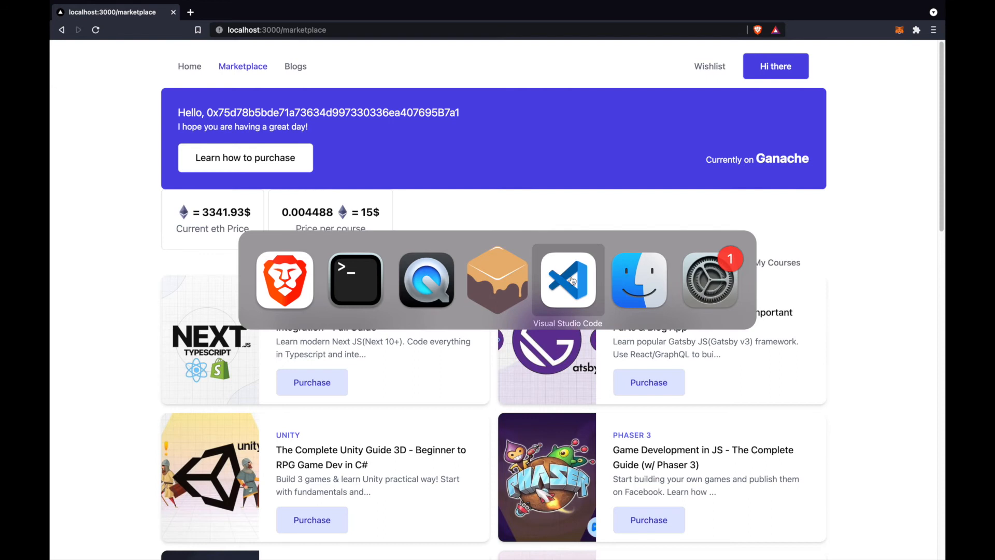
Scroll CourseMarketplace.sol in VS Code from purchaseCourse through activateCourse.
click(568, 280)
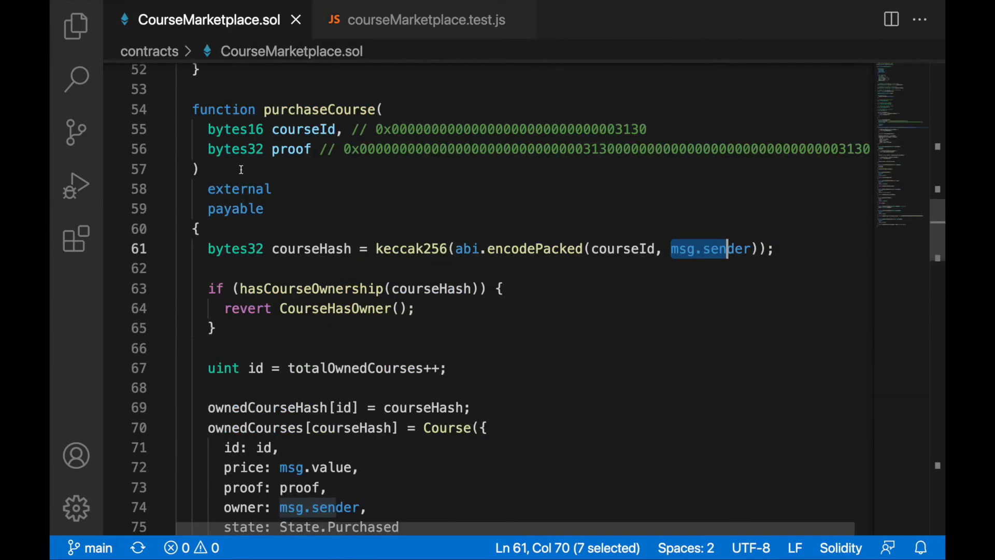
scroll(down, 3)
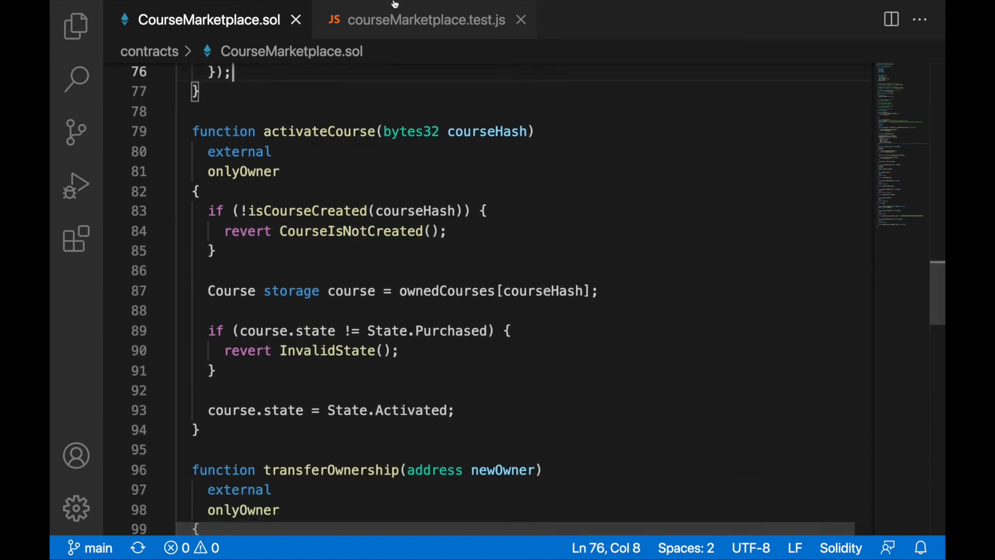
click(426, 20)
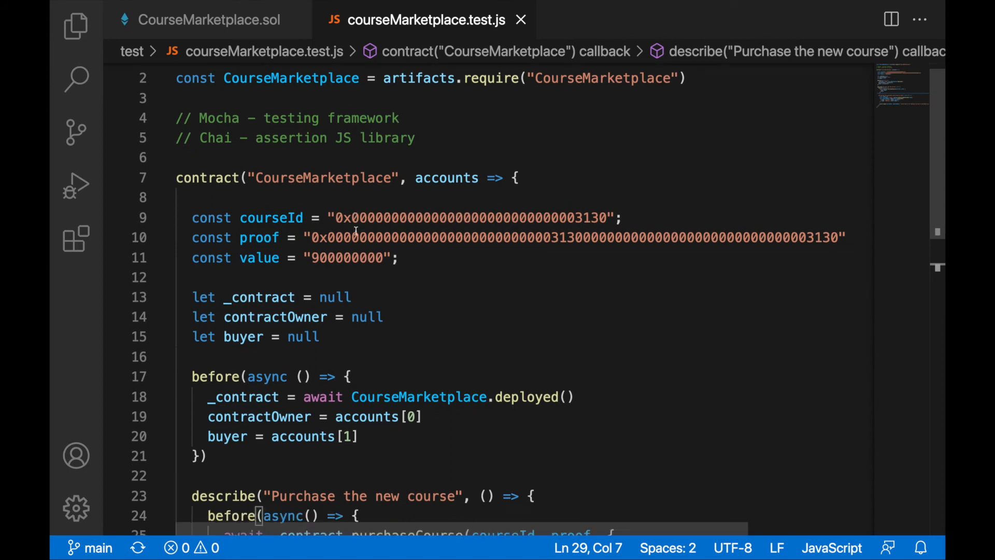
Scroll through the test setup and purchase-course describe block in courseMarketplace.test.js.
scroll(down, 3)
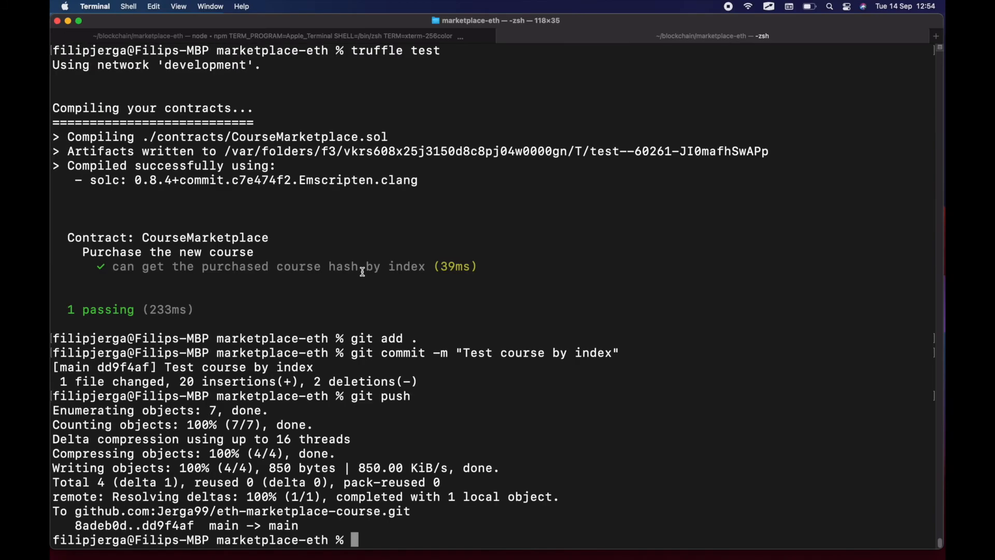
Run truffle test in Terminal until the purchased course hash test shows 1 passing.
text(truffle test)
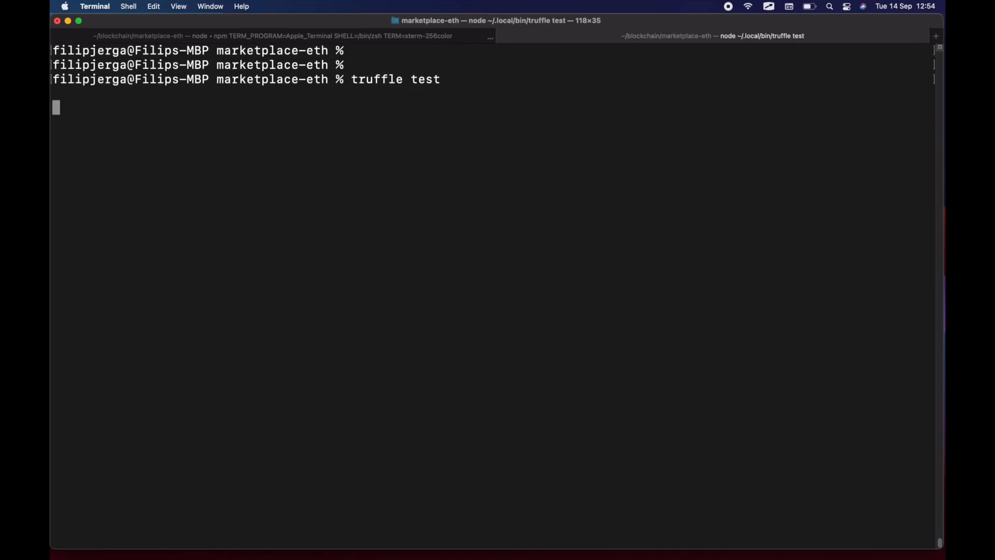
key(enter)
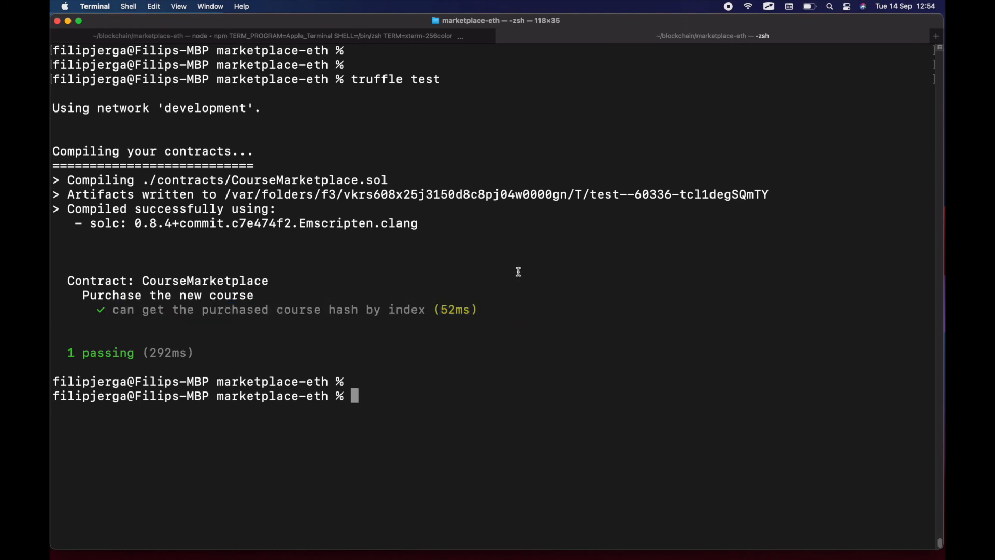
mouse_move(509, 321)
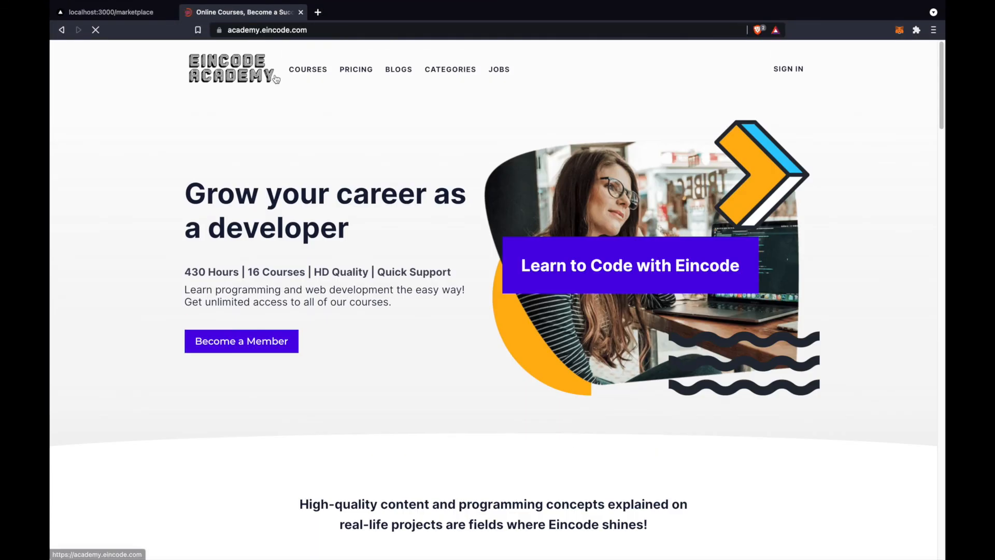
Open the Solidity & Ethereum in React (Next JS) course card on Eincode Academy.
scroll(down, 3)
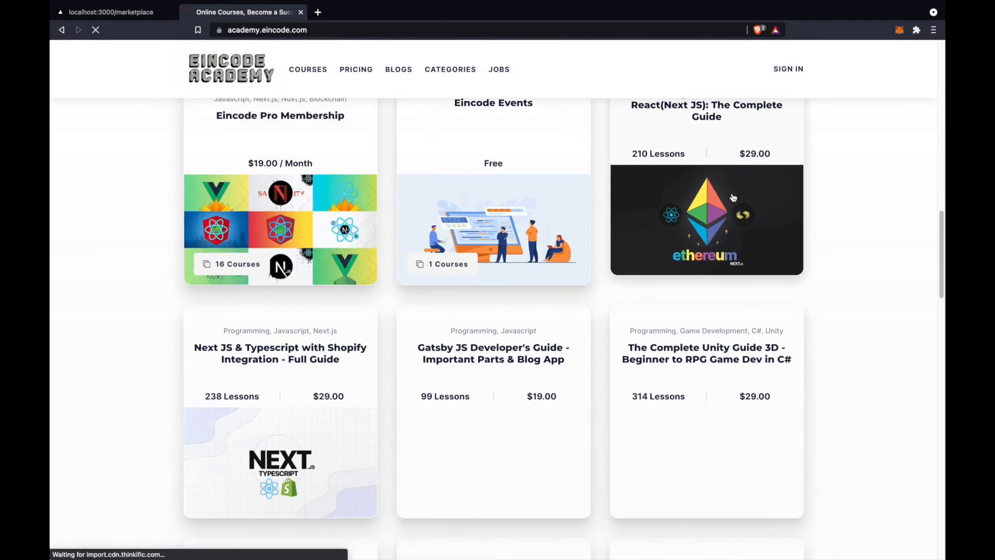
click(706, 219)
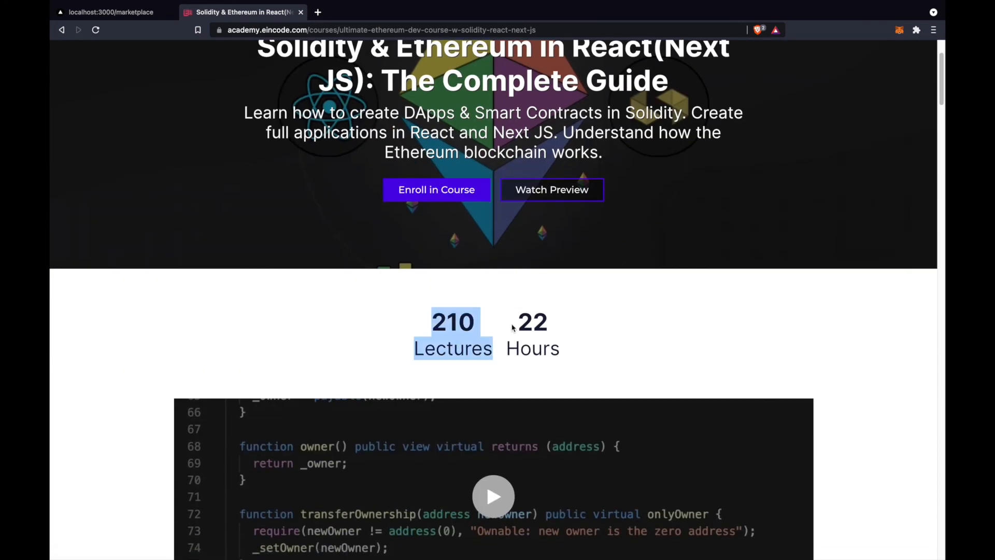